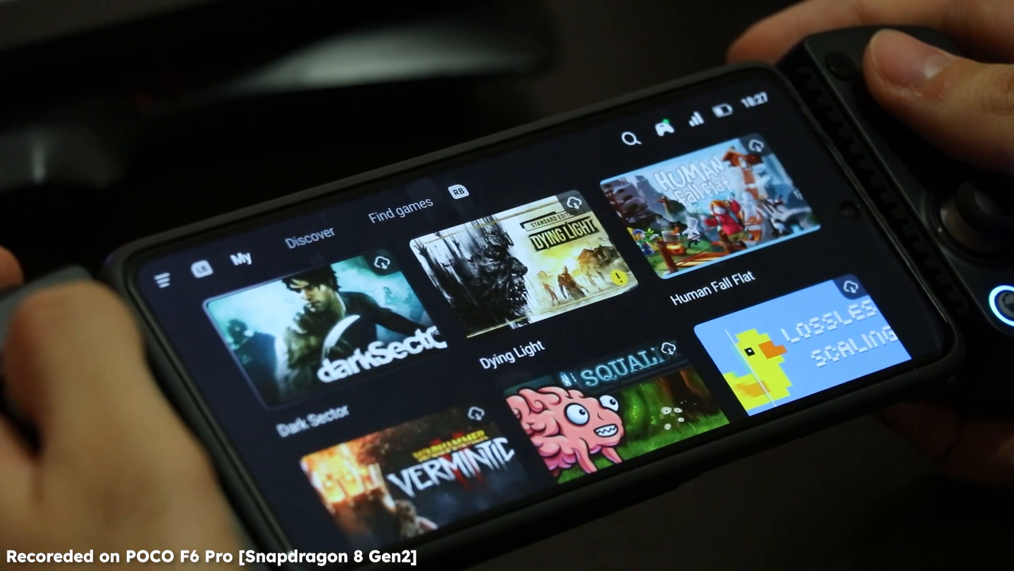
Scroll the My library and bring up the Hollow Knight: Silksong game page
{"action": "scroll", "scroll_direction": "down", "scroll_amount": 3}
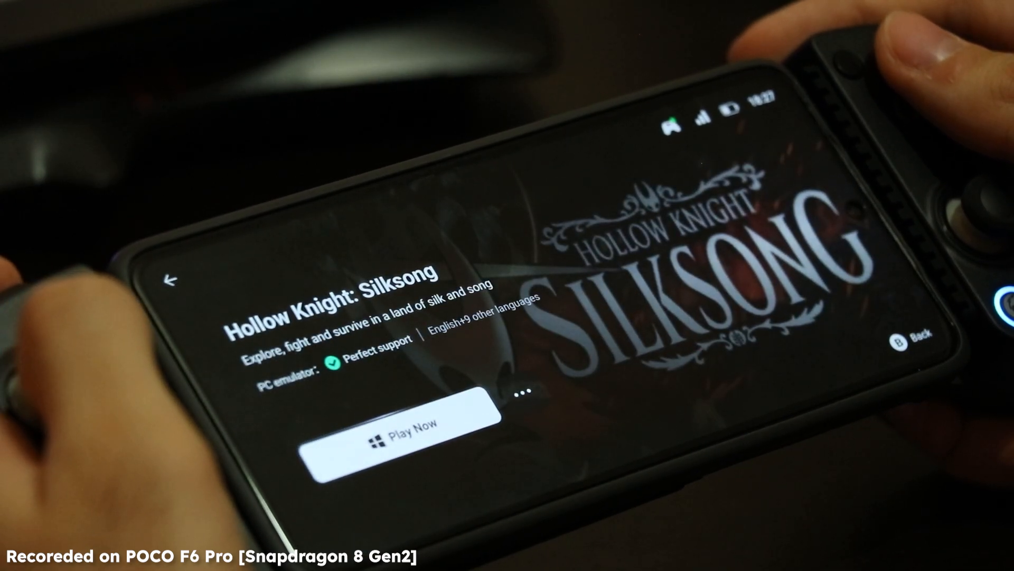
{"action": "left_click", "coordinate": [396, 434]}
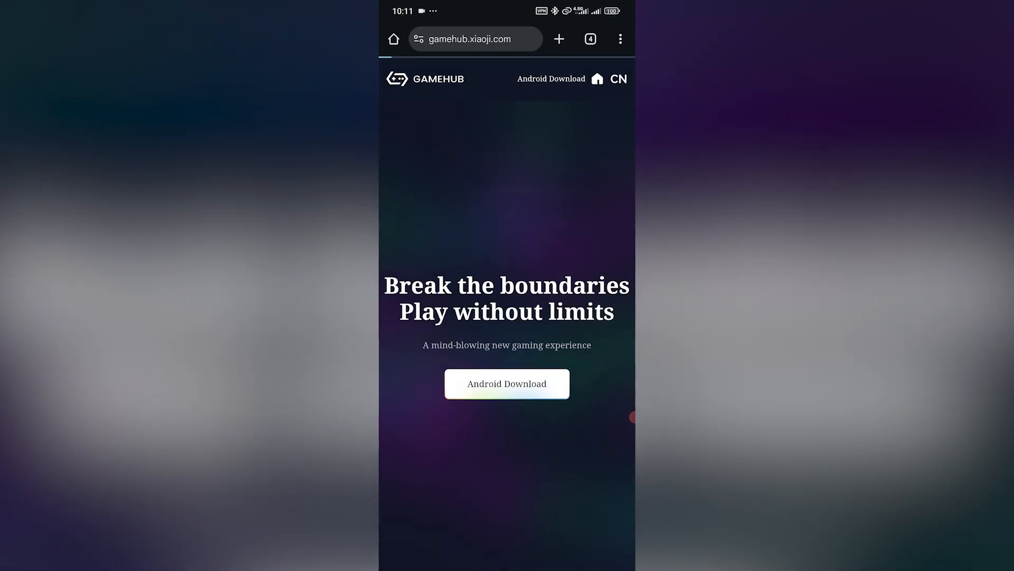
Re-download the GameHub Android APK and confirm updating the installed app
{"action": "left_click", "coordinate": [506, 382]}
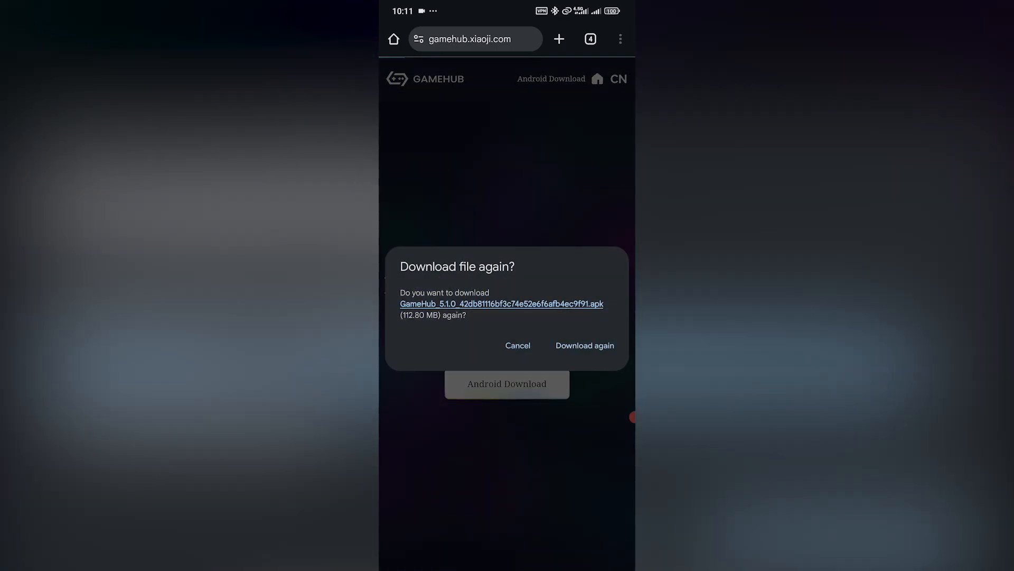
{"action": "left_click", "coordinate": [584, 344]}
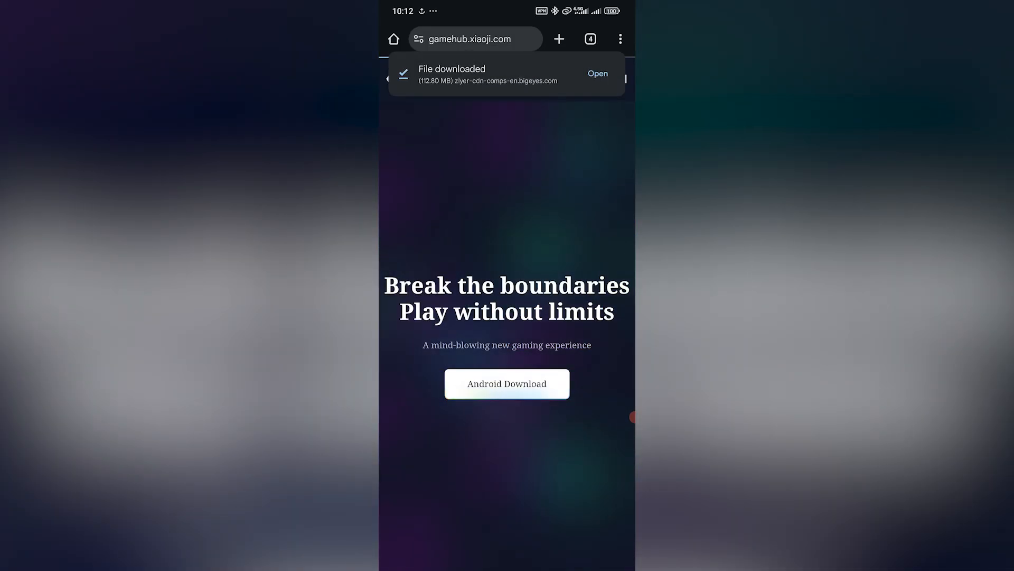
{"action": "left_click", "coordinate": [595, 73]}
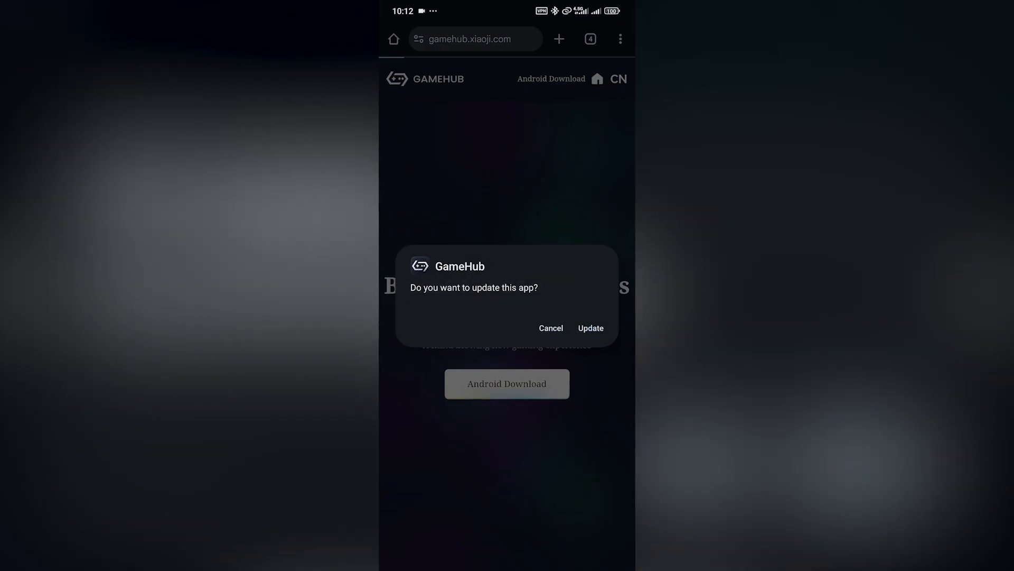
{"action": "left_click", "coordinate": [589, 328]}
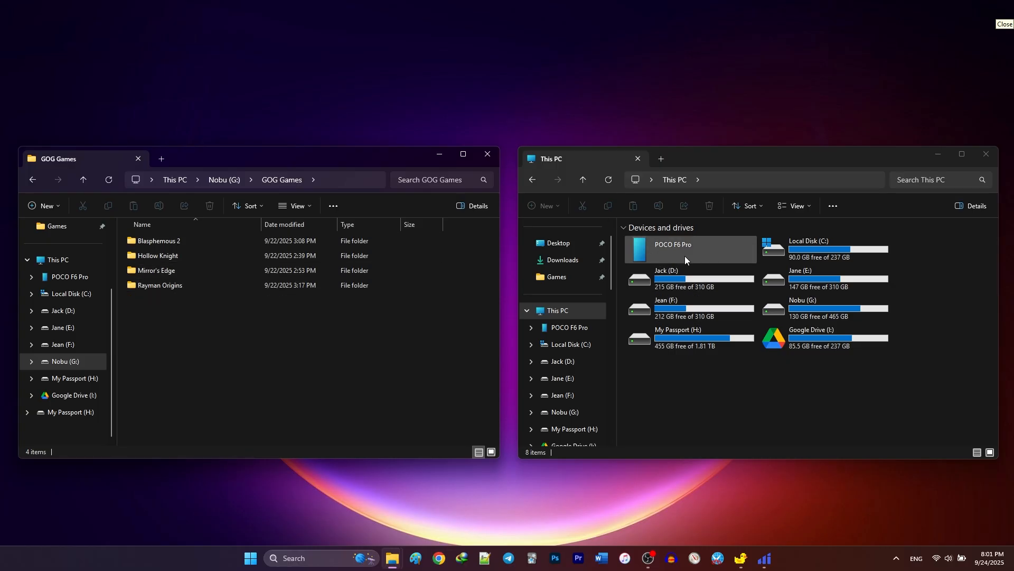
Navigate the POCO F6 Pro internal storage to the empty Windows Games folder
{"action": "double_click", "coordinate": [673, 250]}
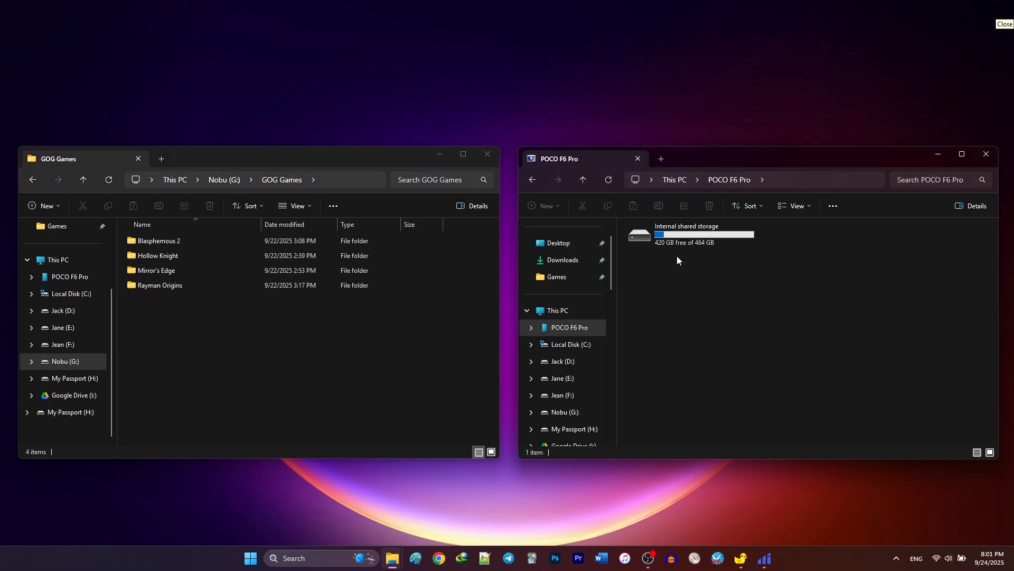
{"action": "double_click", "coordinate": [679, 235]}
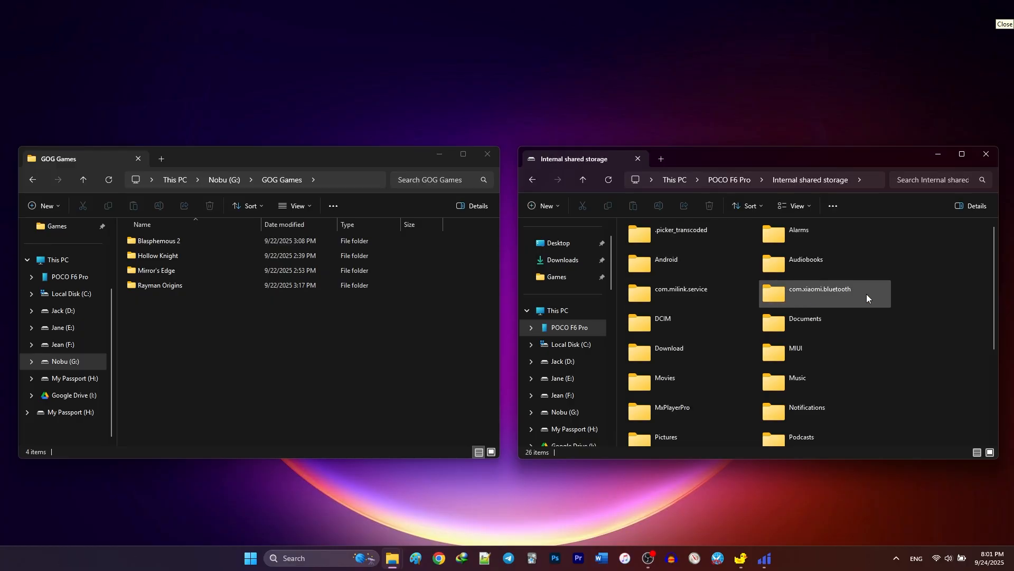
{"action": "scroll", "scroll_direction": "down", "scroll_amount": 3}
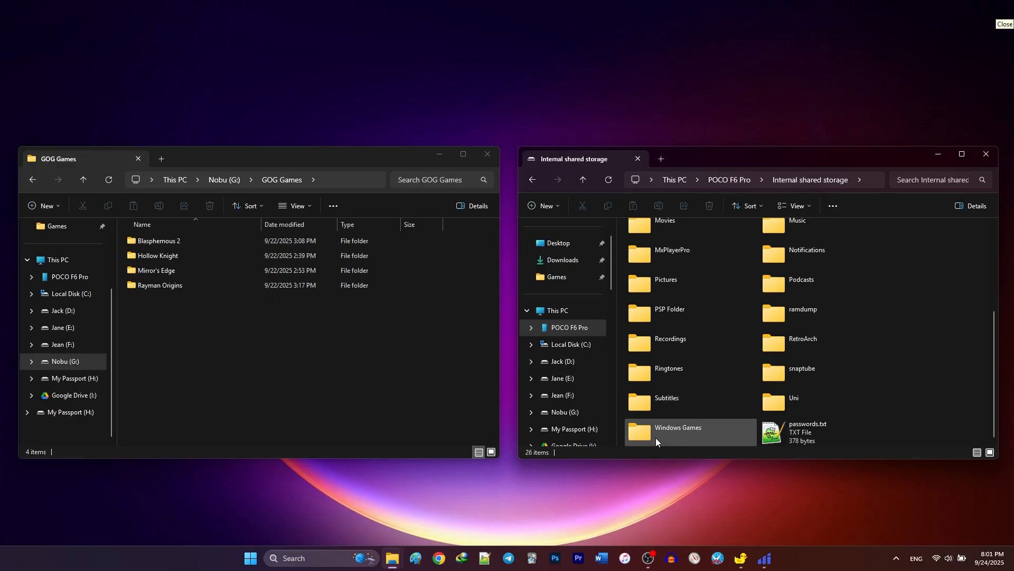
{"action": "double_click", "coordinate": [676, 431]}
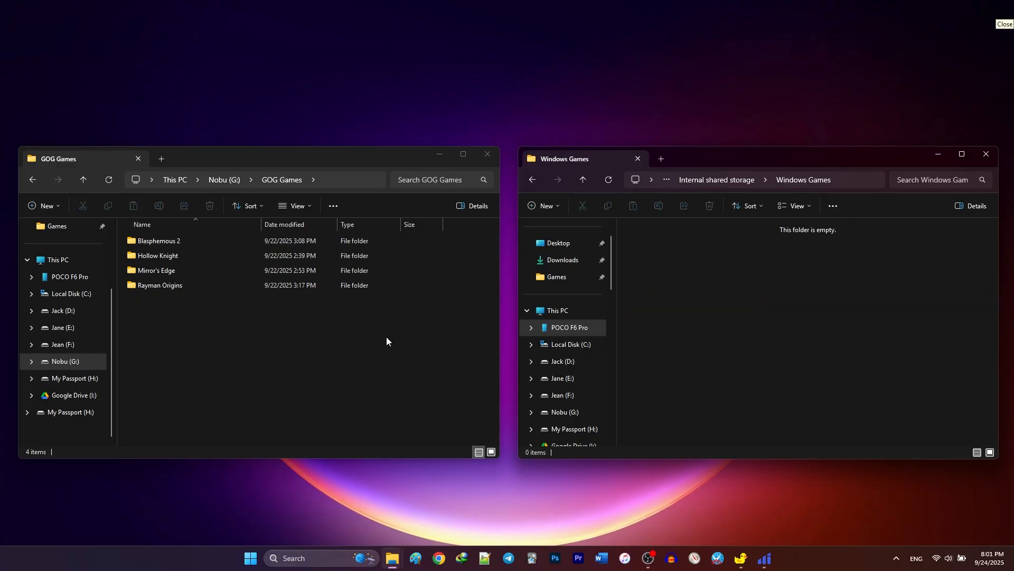
{"action": "mouse_move", "coordinate": [170, 342]}
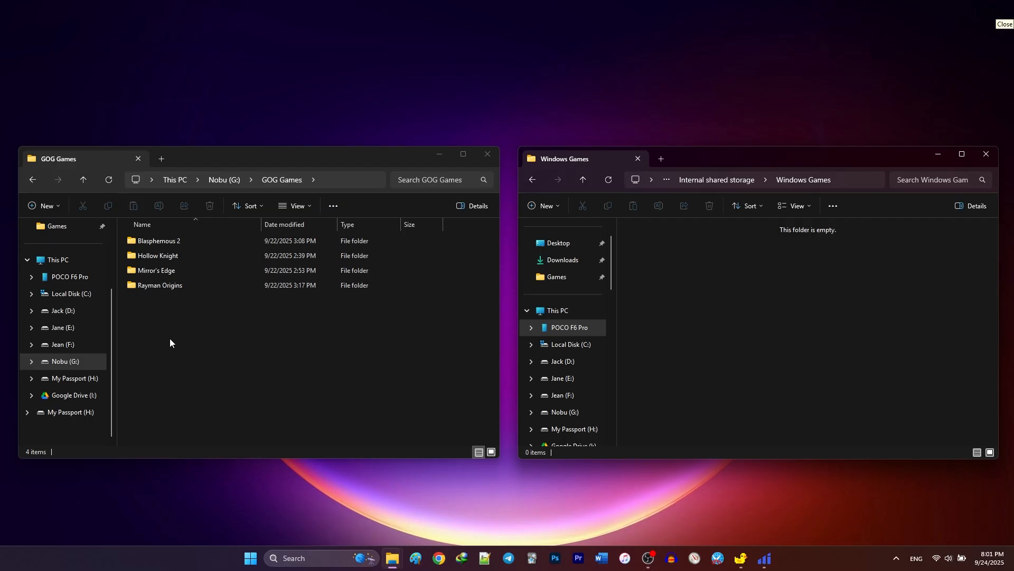
Copy the four GOG game folders and paste them into the phone's Windows Games folder
{"action": "left_click", "coordinate": [160, 240]}
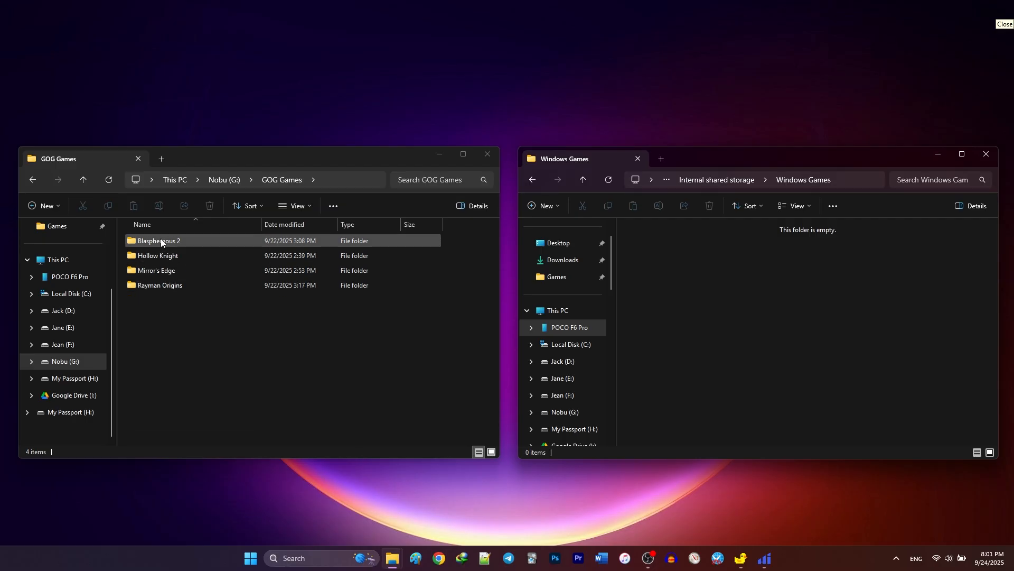
{"action": "double_click", "coordinate": [157, 255]}
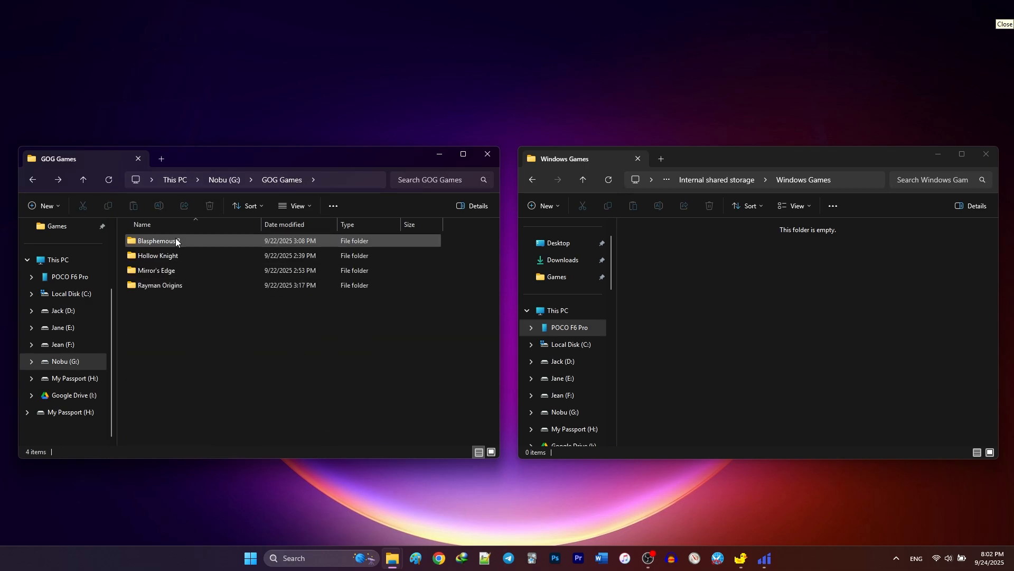
{"action": "double_click", "coordinate": [158, 254]}
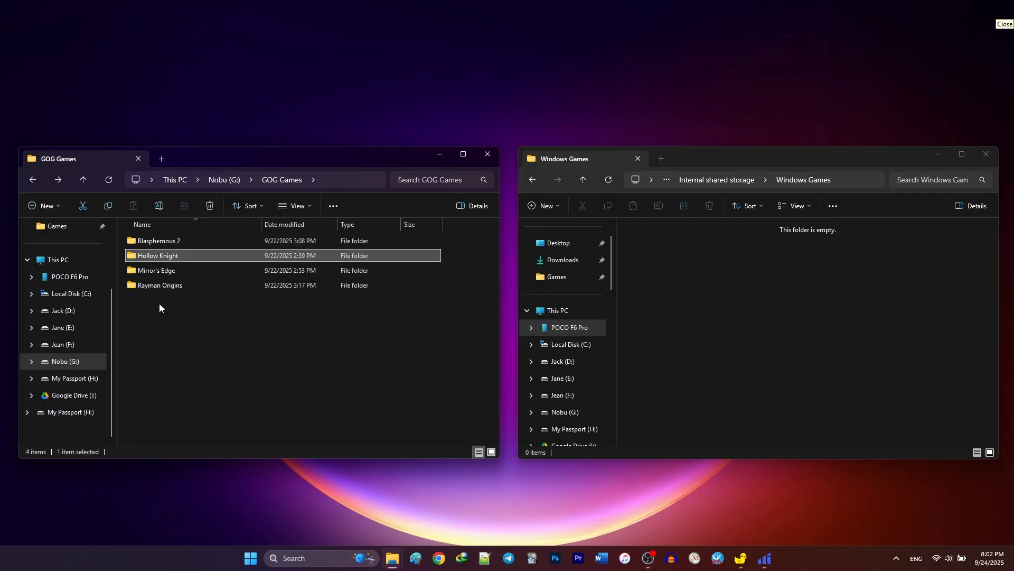
{"action": "right_click", "coordinate": [155, 255]}
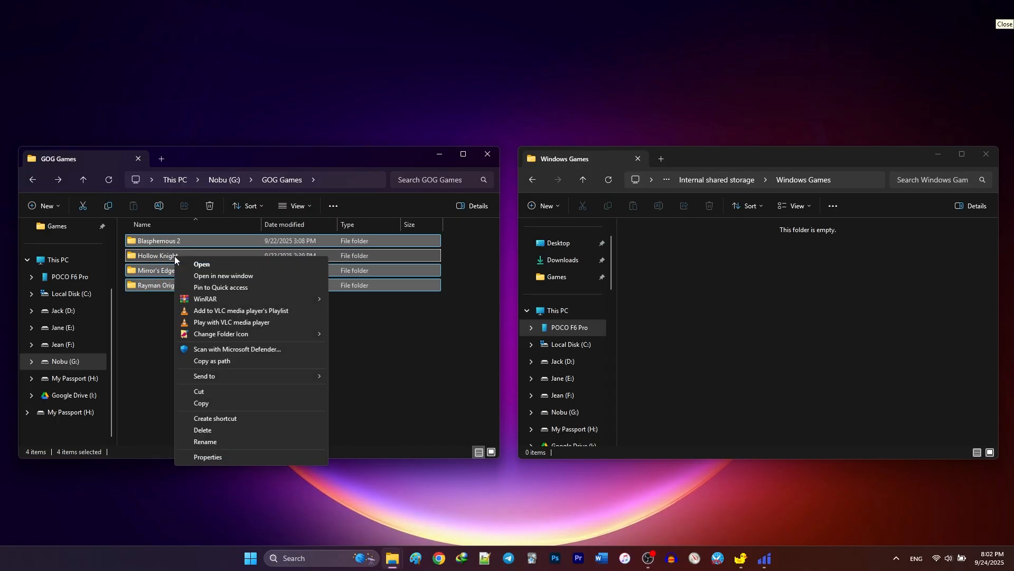
{"action": "left_click", "coordinate": [512, 362]}
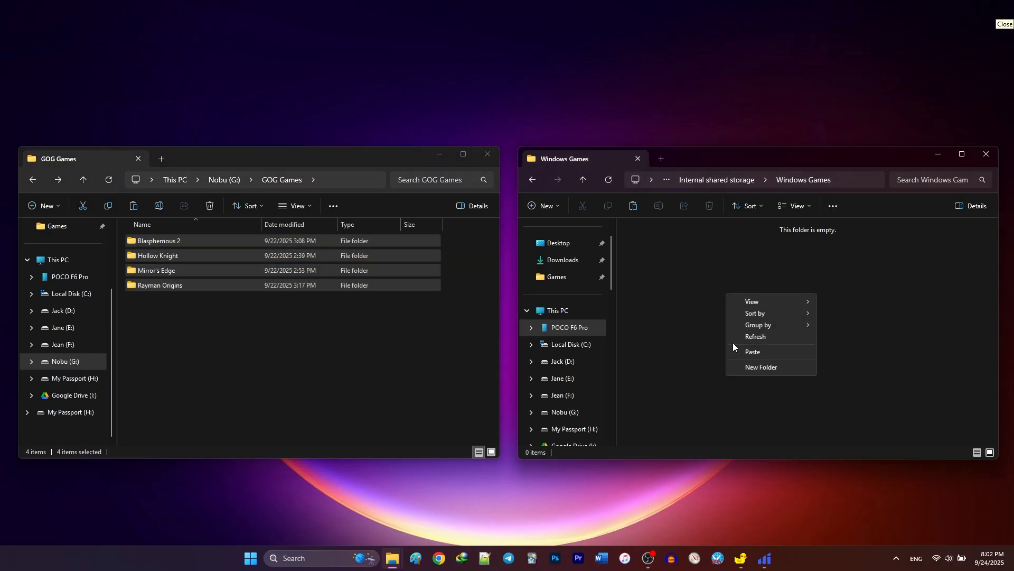
{"action": "left_click", "coordinate": [752, 350]}
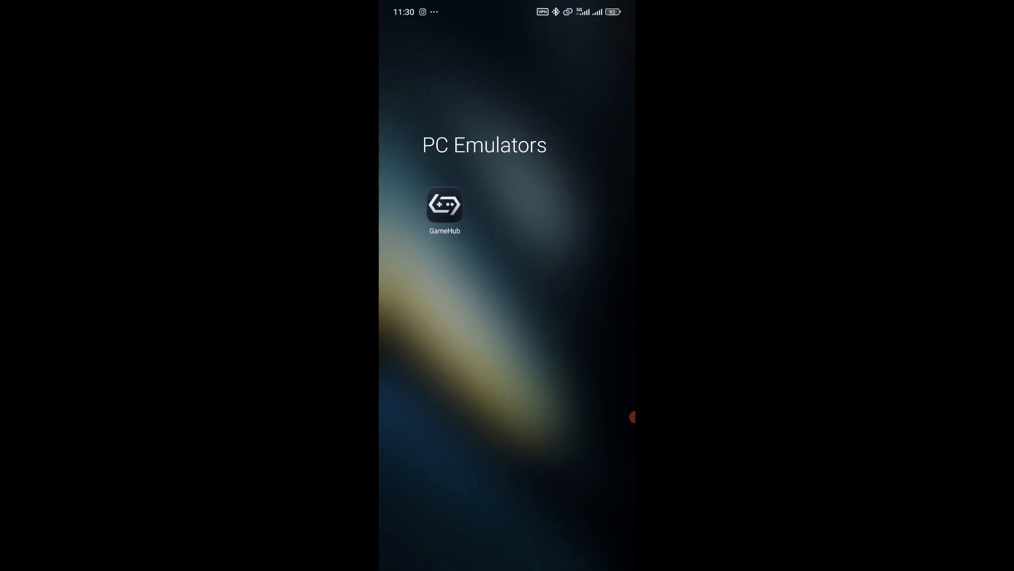
Launch GameHub, choose email sign-in and send the verification code
{"action": "left_click", "coordinate": [445, 204]}
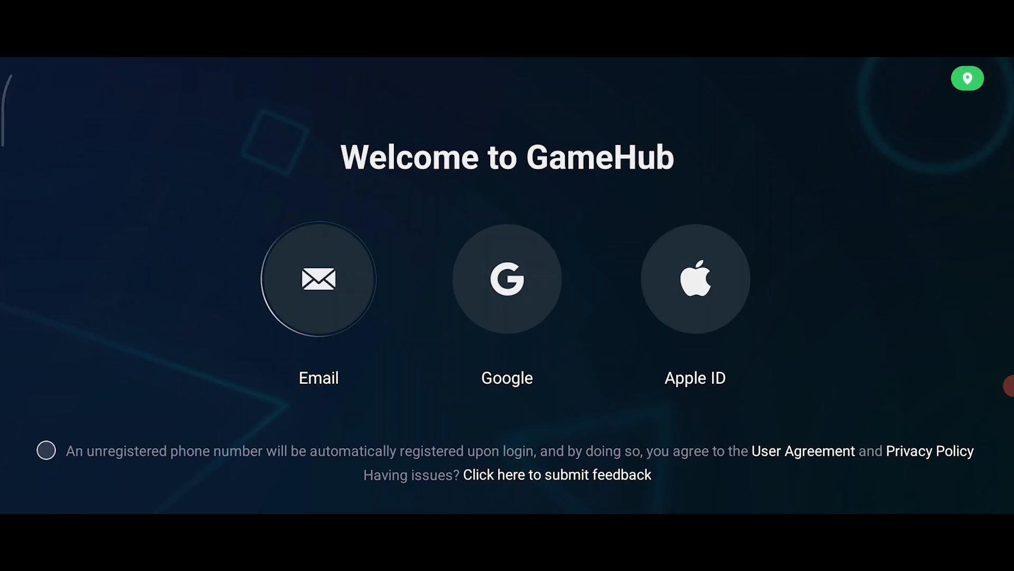
{"action": "left_click", "coordinate": [318, 279]}
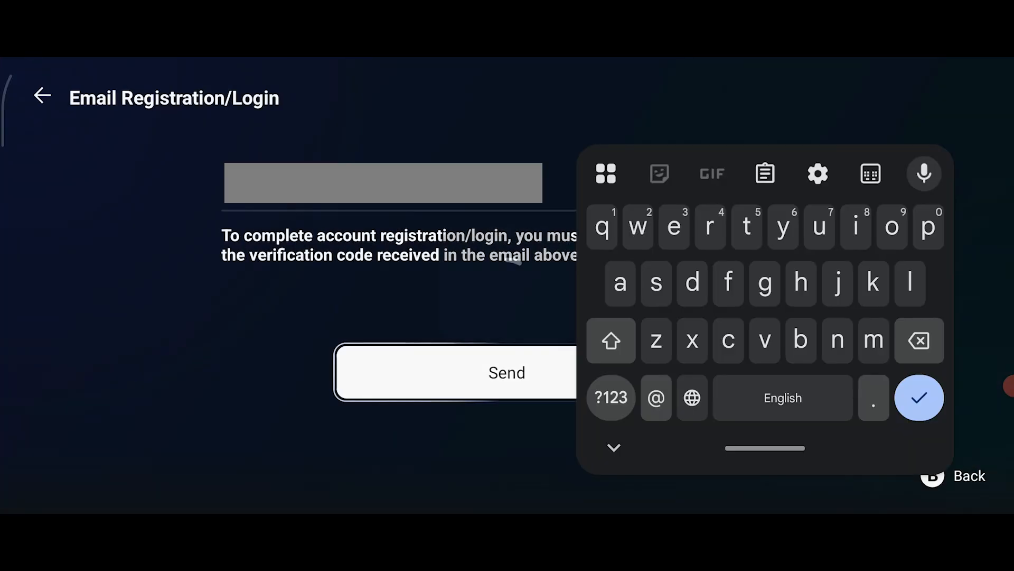
{"action": "left_click", "coordinate": [608, 397]}
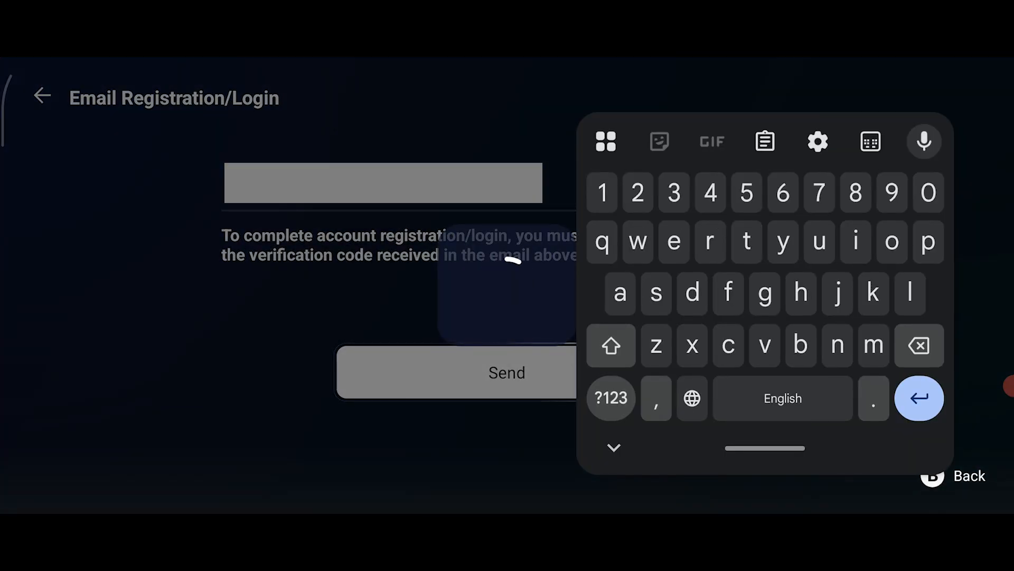